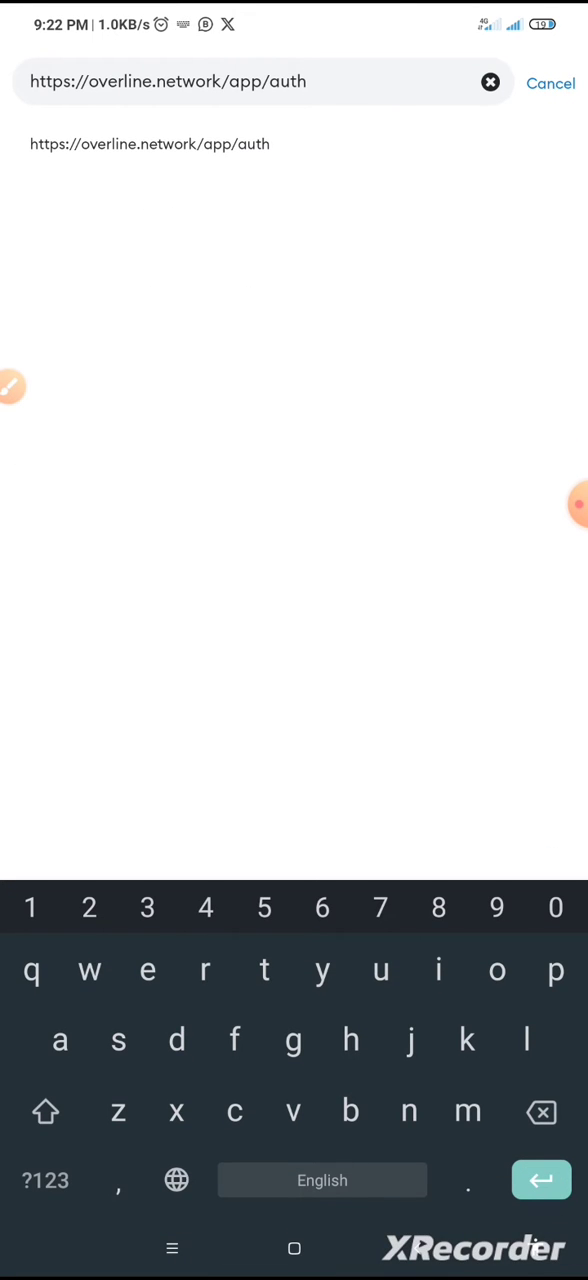
# Delete '/app/auth' from the end of the Overline Network URL
pyautogui.press('Backspace')
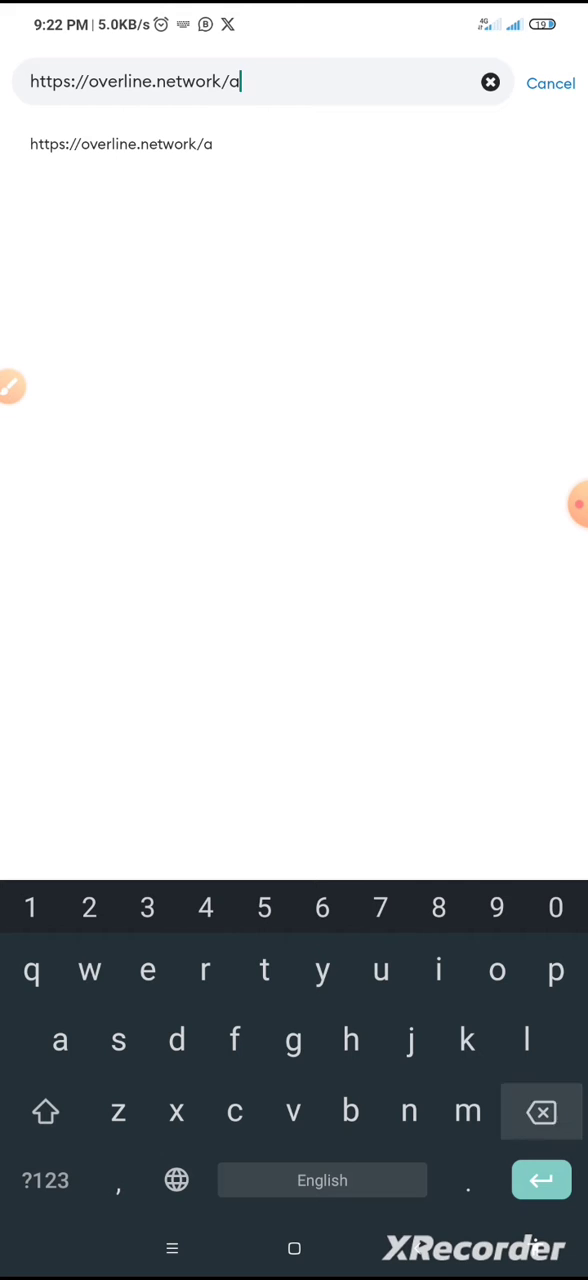
pyautogui.press('Backspace')
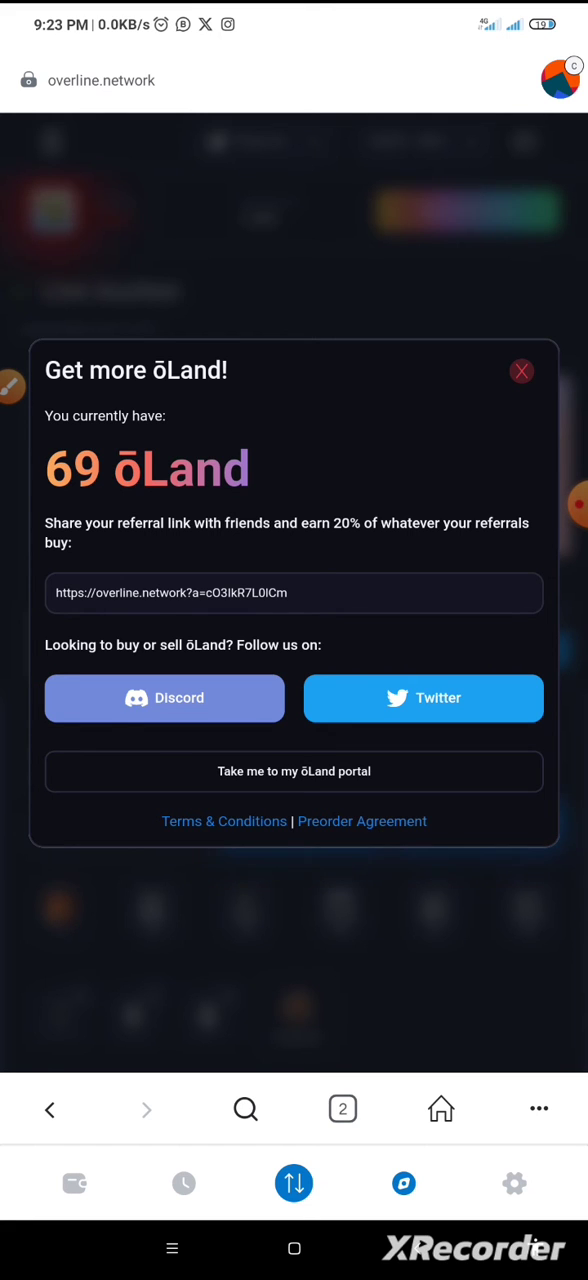
# Choose 'Take me to my oLand portal' in the 'Get more oLand' popup
pyautogui.click(521, 371)
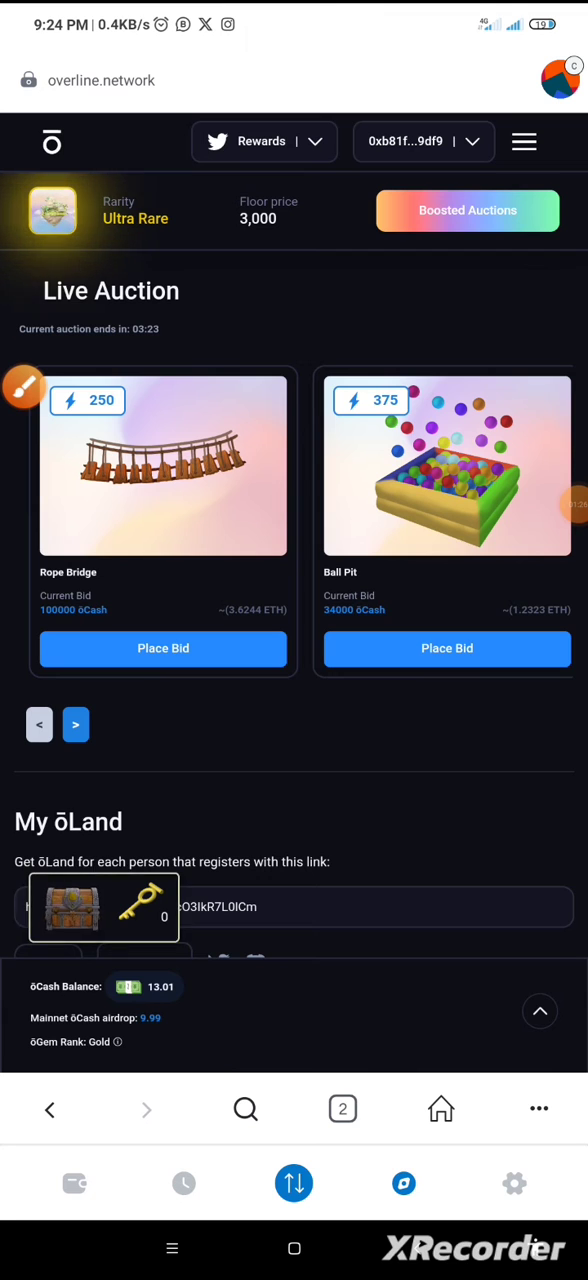
# Open My oLand to list the owned Gen 3 plots
pyautogui.click(261, 141)
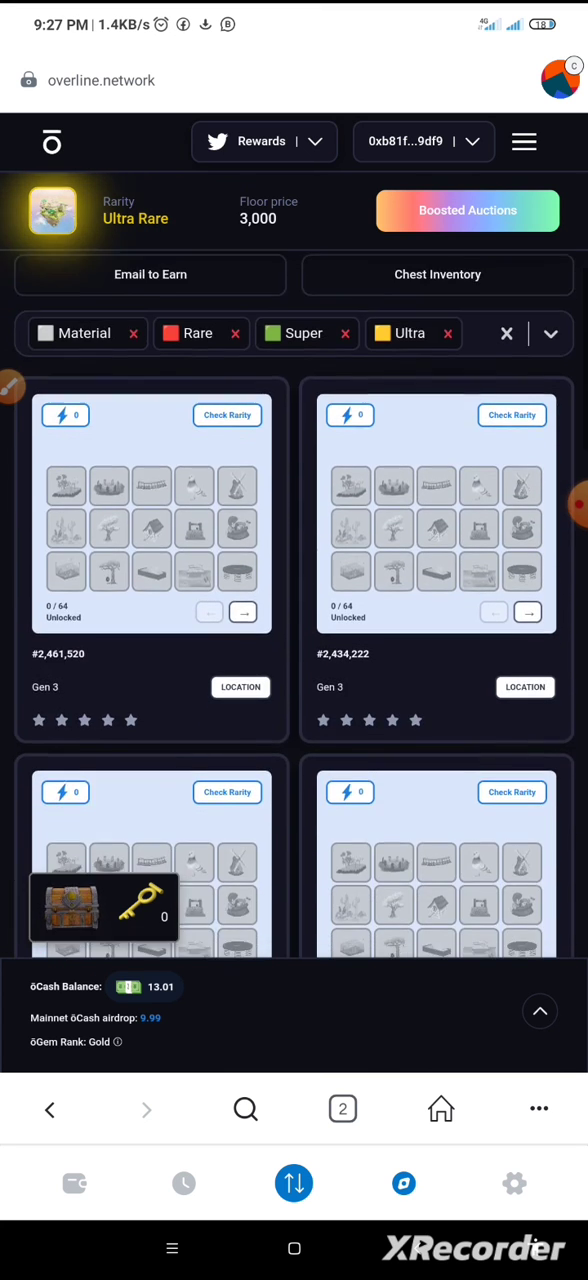
pyautogui.scroll(-3)
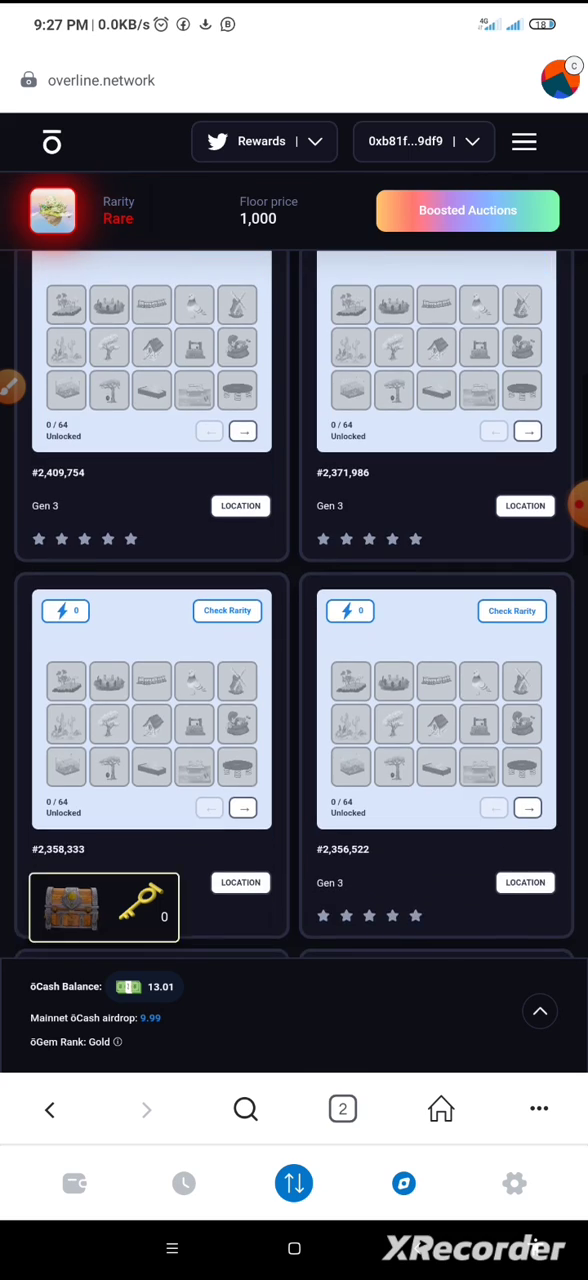
pyautogui.scroll(-3)
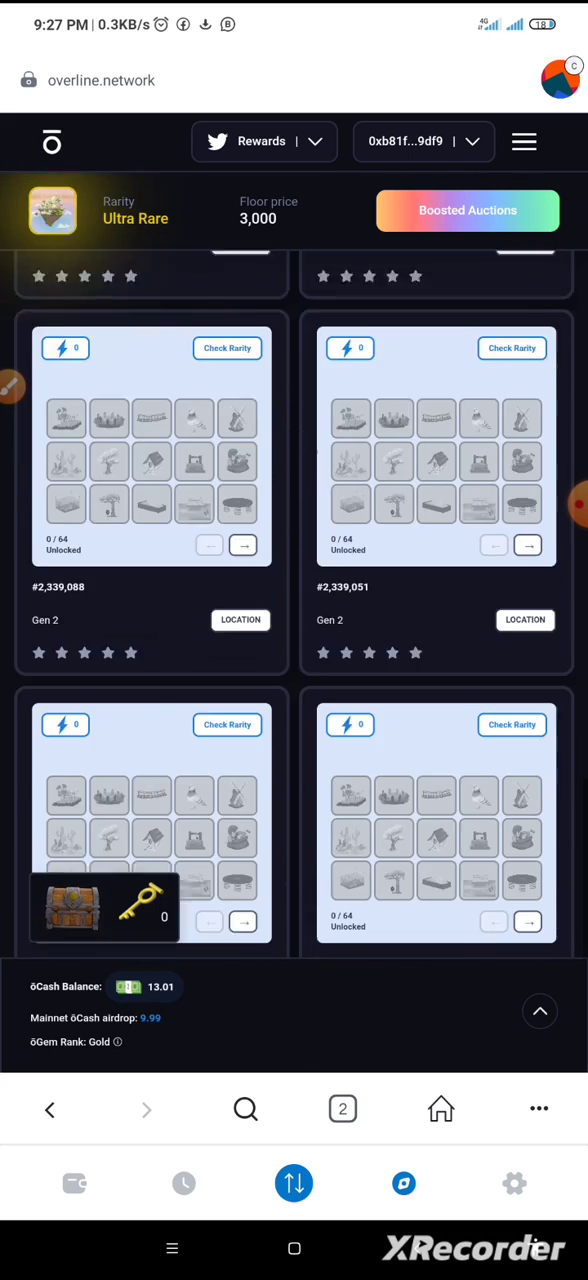
pyautogui.scroll(-3)
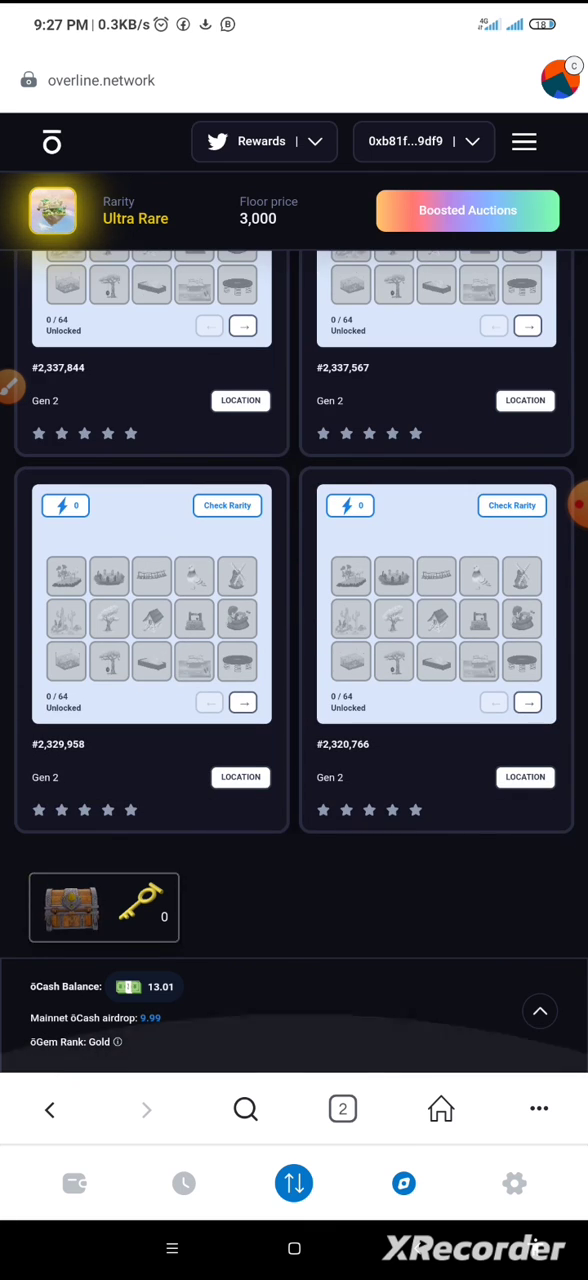